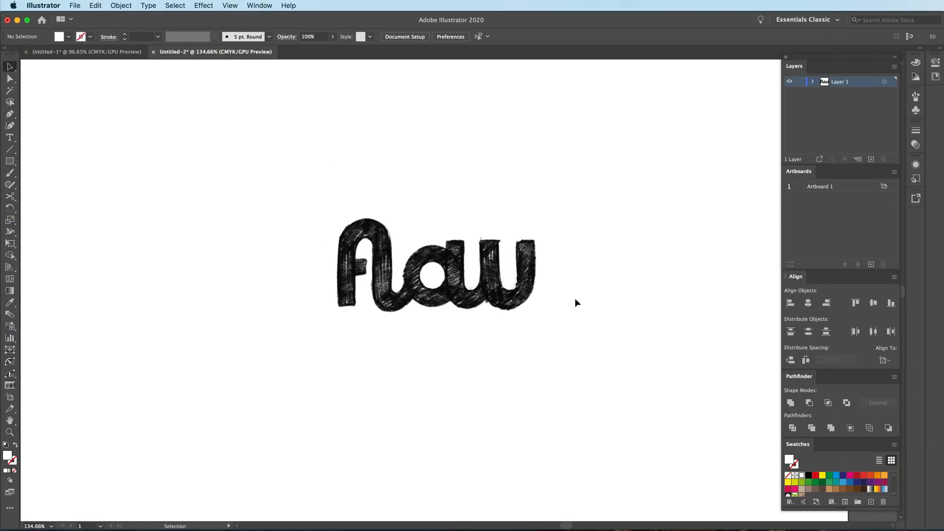
- Drag three horizontal guides from the top ruler to just below the 'flow' sketch
{"action": "left_click", "coordinate": [577, 303]}
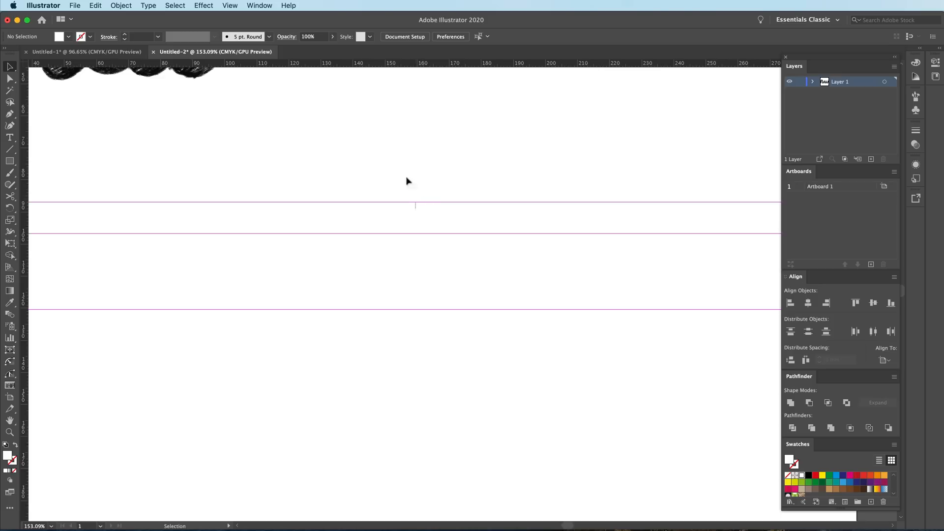
- Lock the guides, then draw two tall rectangles between them with a circle over their tops
{"action": "left_click", "coordinate": [229, 5]}
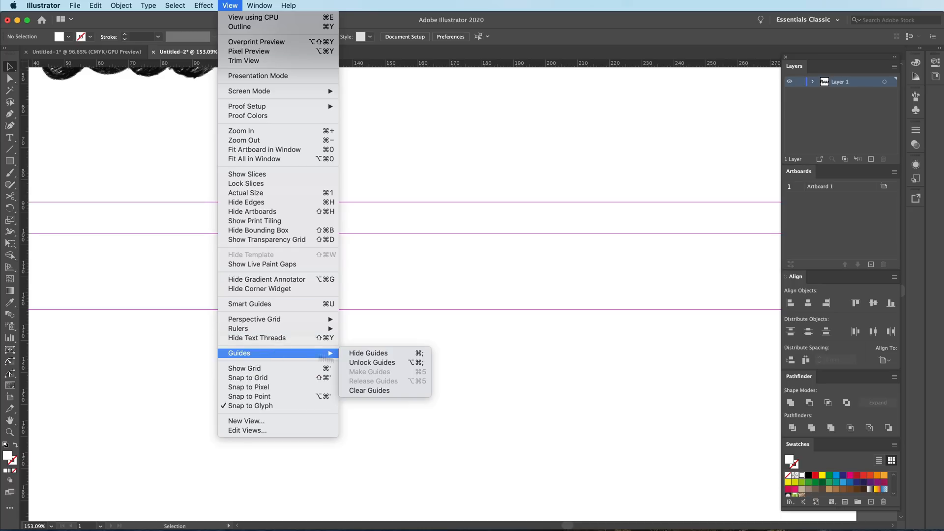
{"action": "mouse_move", "coordinate": [560, 359]}
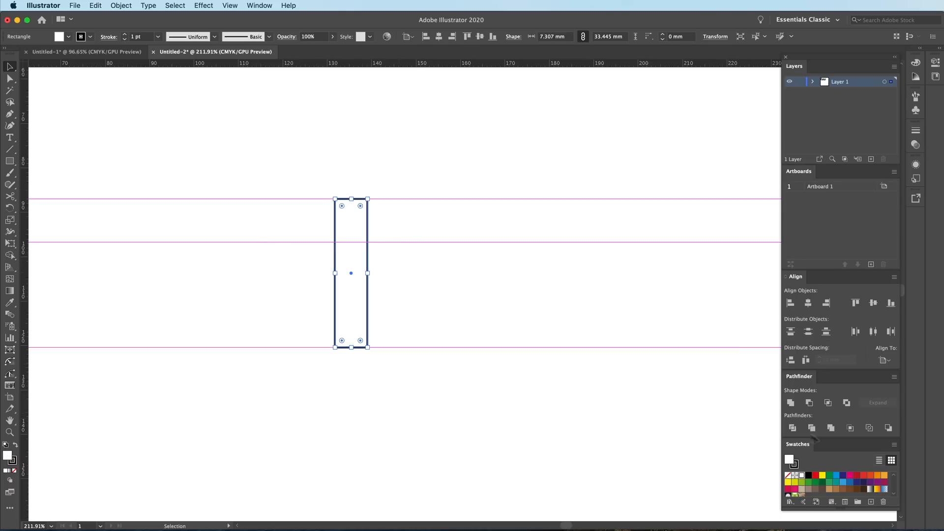
{"action": "left_click", "coordinate": [396, 275]}
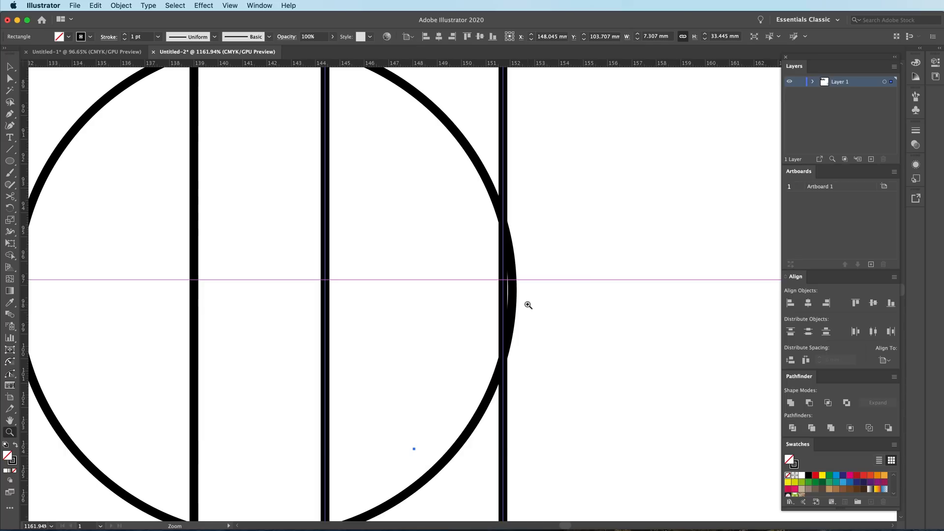
{"action": "key", "text": "cmd+y"}
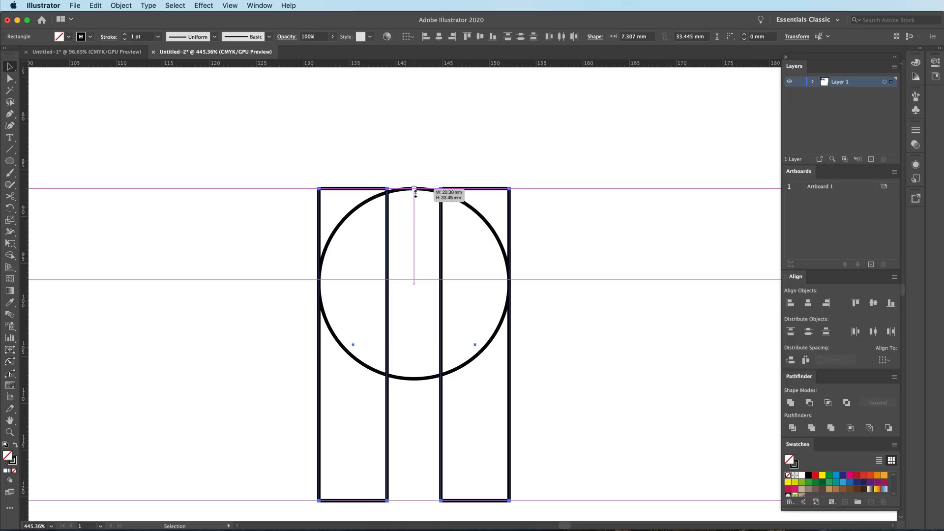
- Fit the big circle across both rectangles and scale a copy down between them
{"action": "left_click_drag", "start_coordinate": [413, 190], "coordinate": [414, 277]}
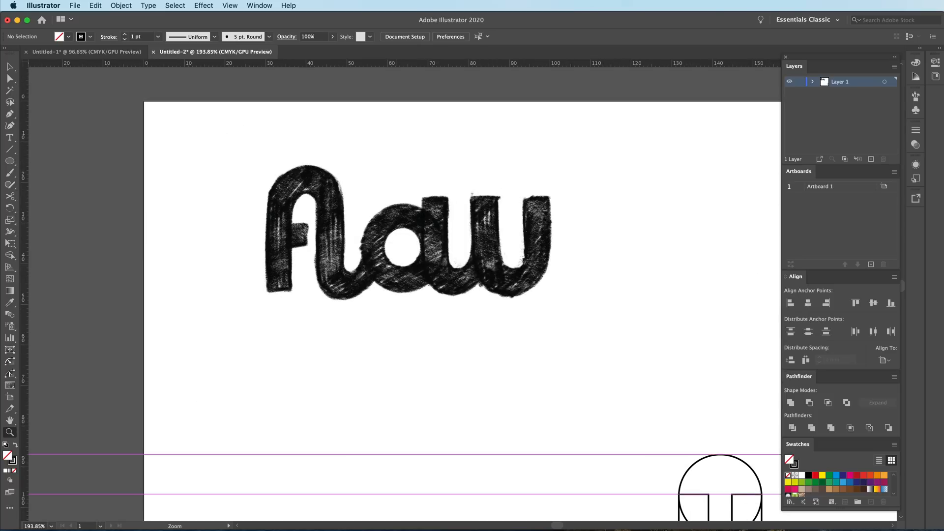
{"action": "mouse_move", "coordinate": [499, 244]}
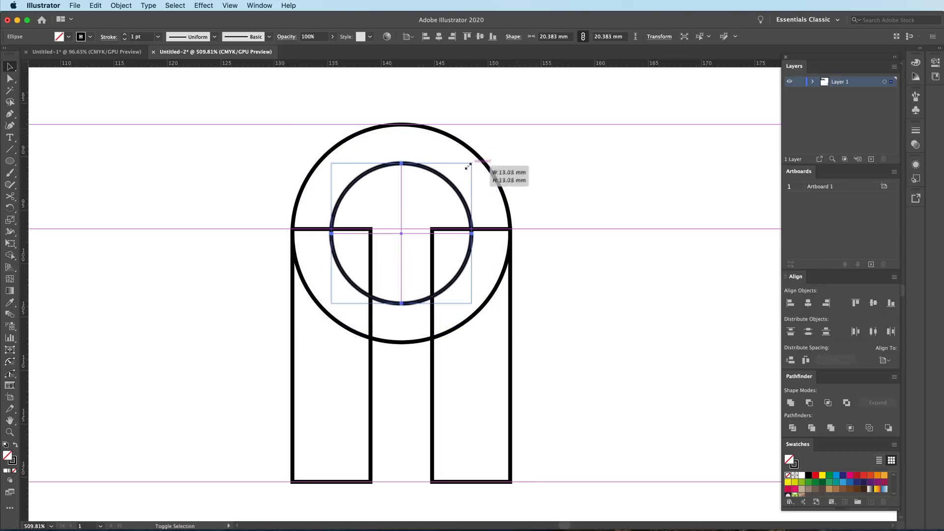
{"action": "left_click_drag", "start_coordinate": [471, 166], "coordinate": [429, 208]}
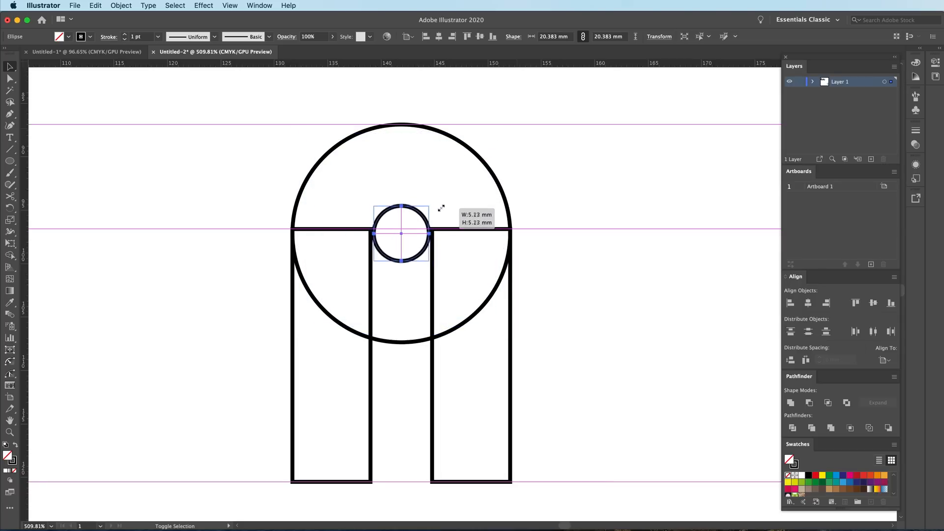
{"action": "left_click_drag", "start_coordinate": [429, 211], "coordinate": [433, 208]}
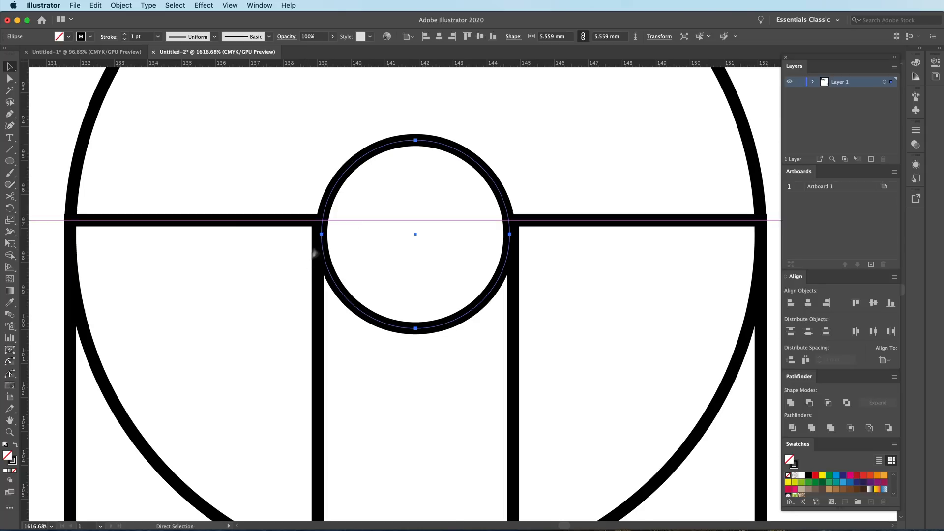
{"action": "mouse_move", "coordinate": [495, 282]}
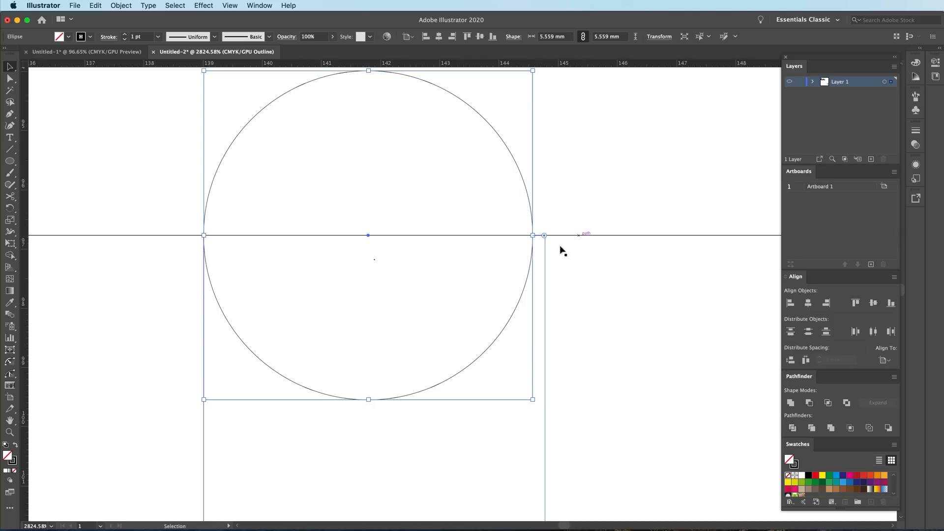
{"action": "mouse_move", "coordinate": [330, 256]}
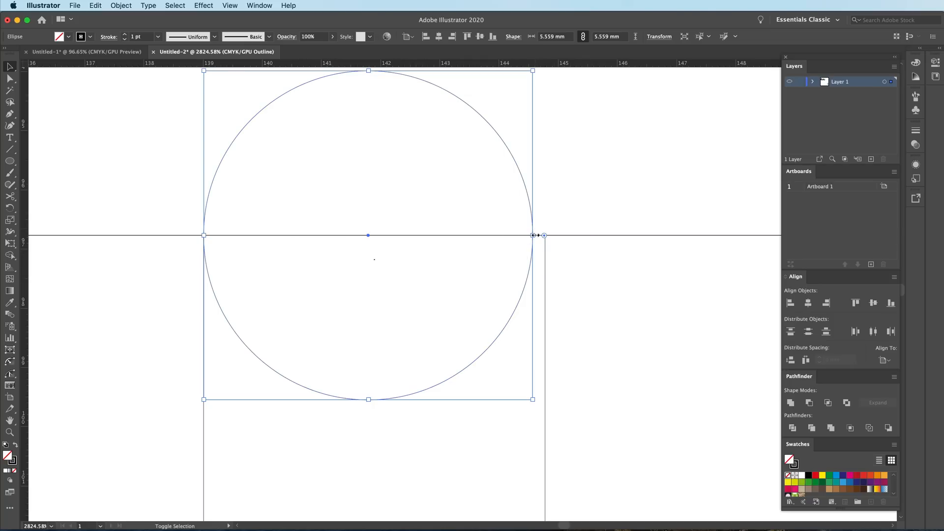
- In Outline view, snap the small circle's edge to the rectangle's inner edge
{"action": "left_click_drag", "start_coordinate": [533, 235], "coordinate": [544, 236]}
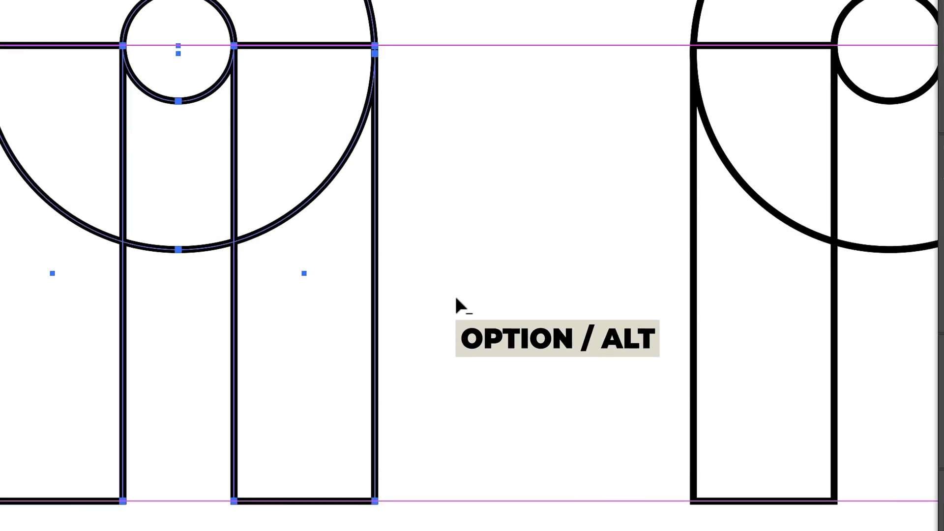
- Alt-drag a copy of the whole construction to the right of the original
{"action": "key", "text": "alt"}
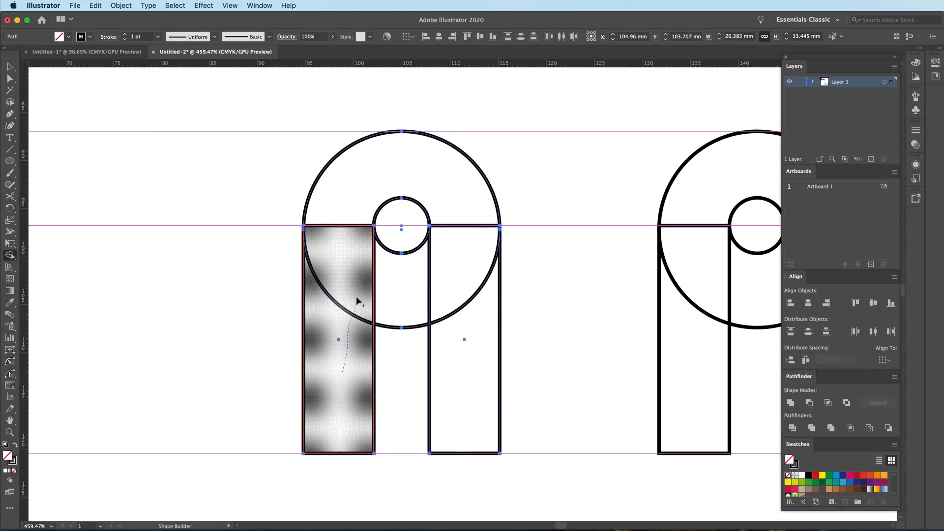
- Merge the left rectangle, circle regions and right rectangle into one arch with Shape Builder
{"action": "left_click", "coordinate": [354, 305]}
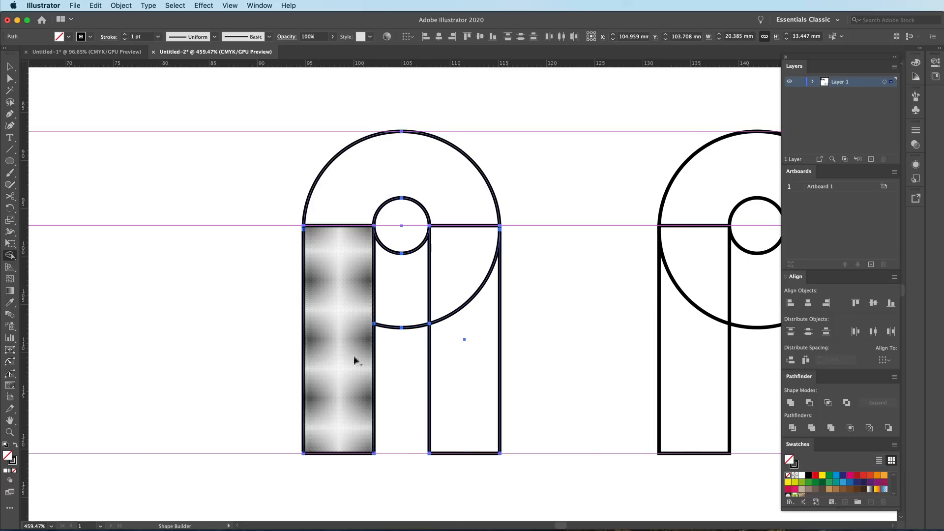
{"action": "mouse_move", "coordinate": [354, 338]}
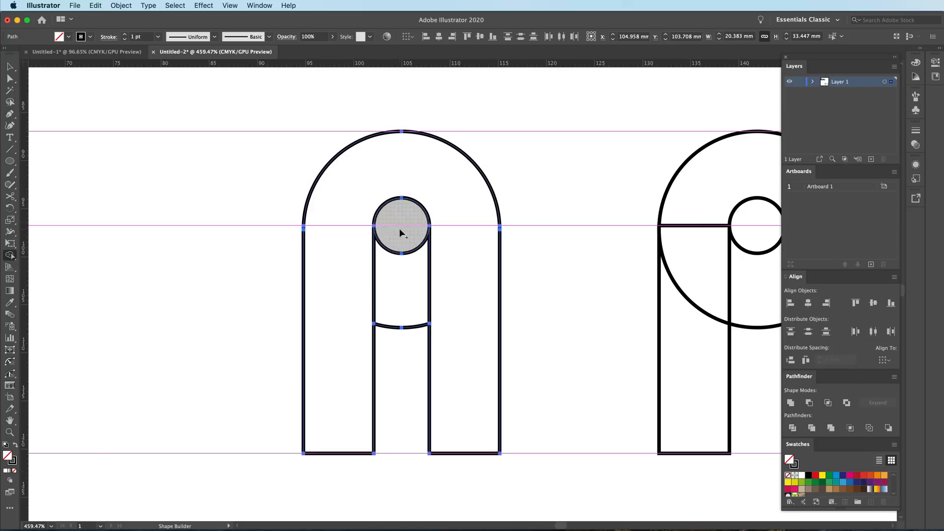
{"action": "left_click", "coordinate": [400, 232]}
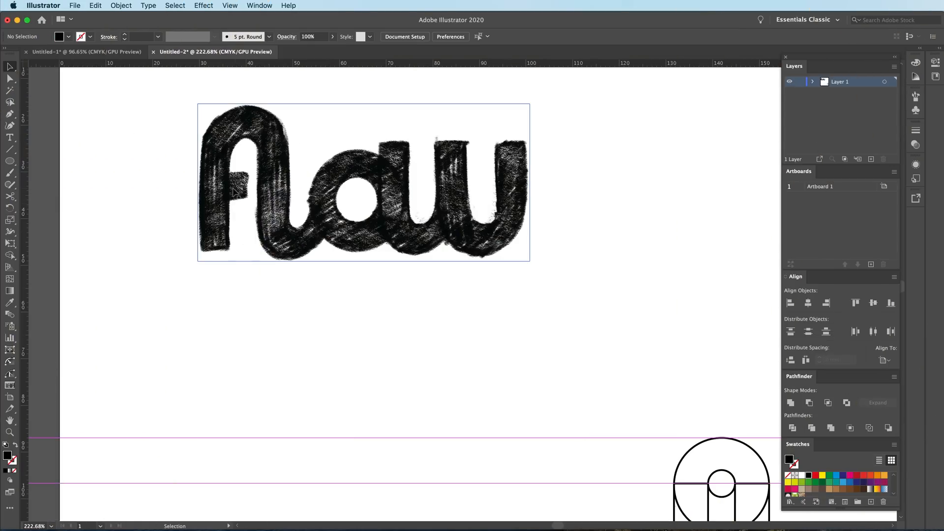
{"action": "mouse_move", "coordinate": [264, 142]}
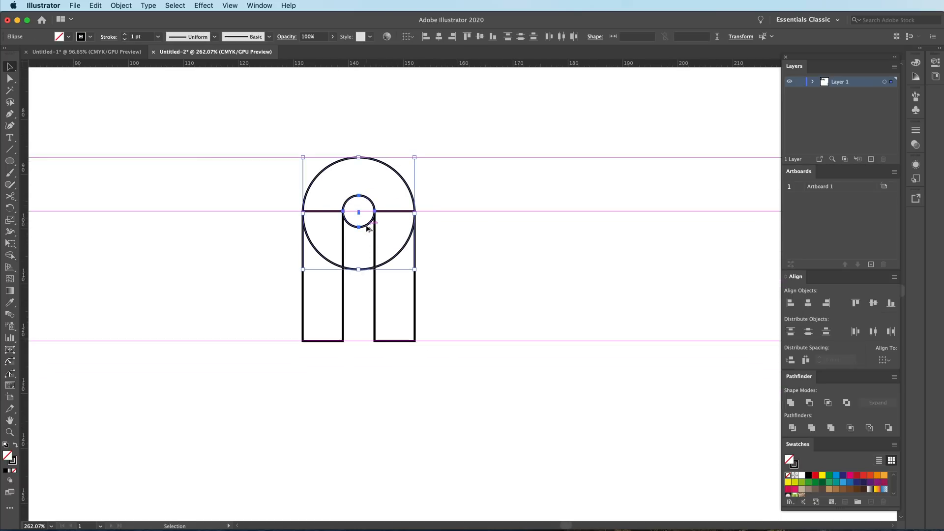
- Copy the circle pair against the right rectangle, then duplicate everything to the left
{"action": "left_click_drag", "start_coordinate": [358, 212], "coordinate": [439, 294]}
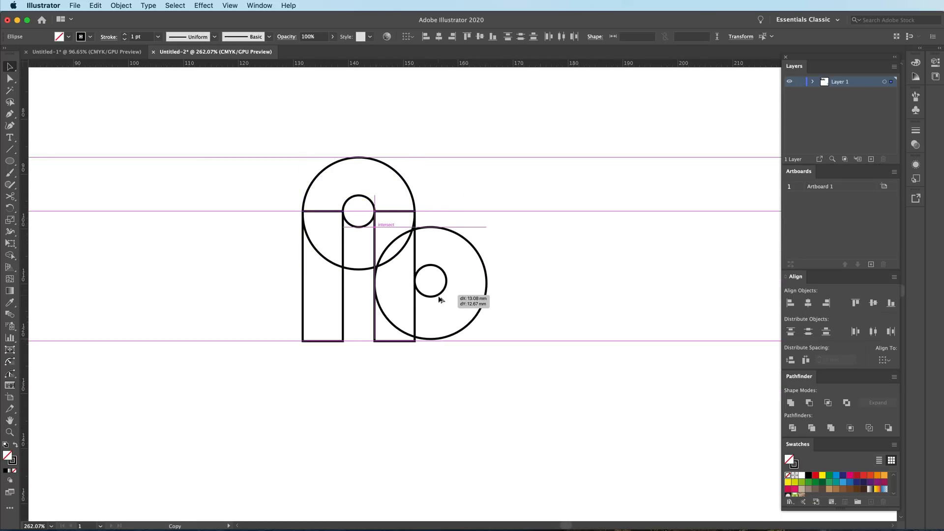
{"action": "left_click_drag", "start_coordinate": [439, 300], "coordinate": [444, 302]}
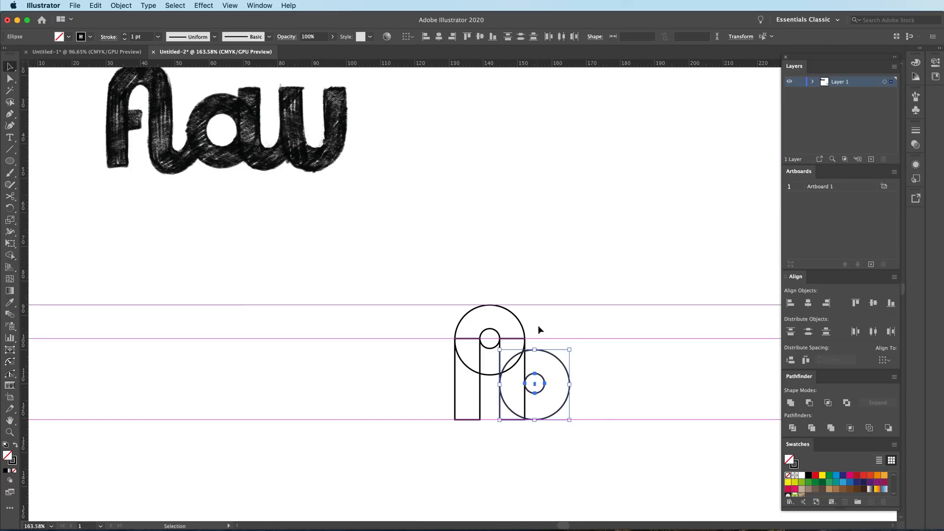
{"action": "mouse_move", "coordinate": [272, 212]}
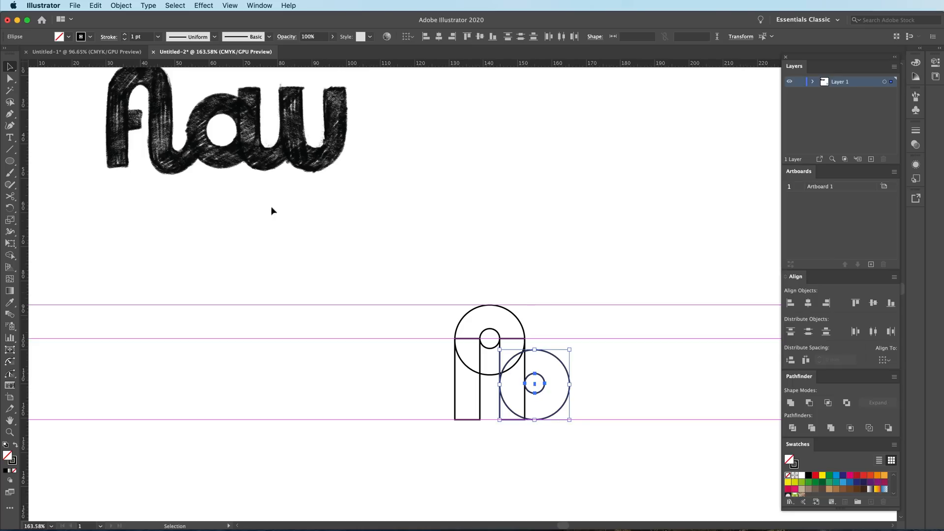
{"action": "mouse_move", "coordinate": [650, 429]}
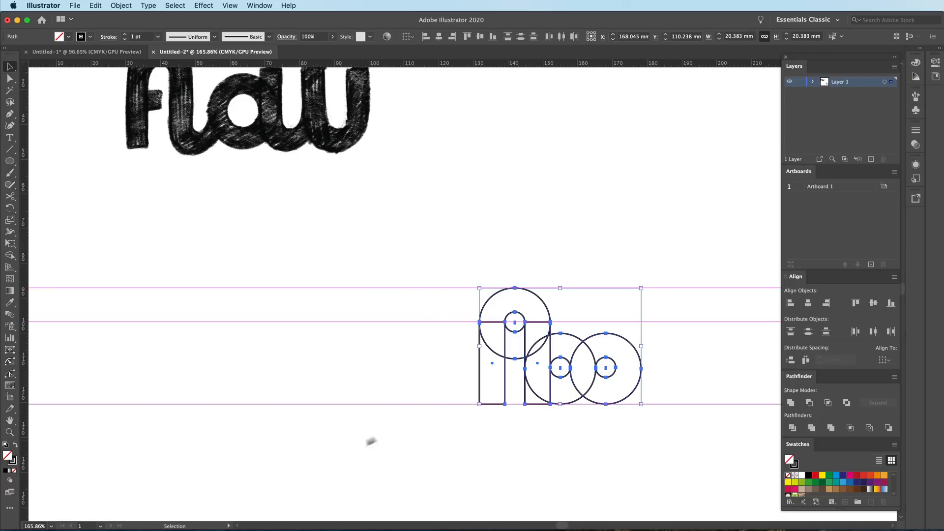
{"action": "left_click_drag", "start_coordinate": [558, 346], "coordinate": [300, 346]}
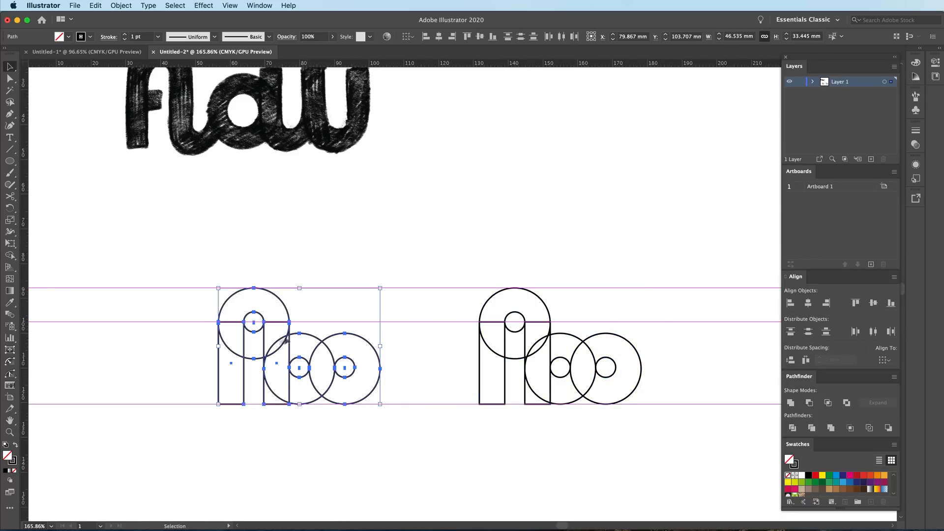